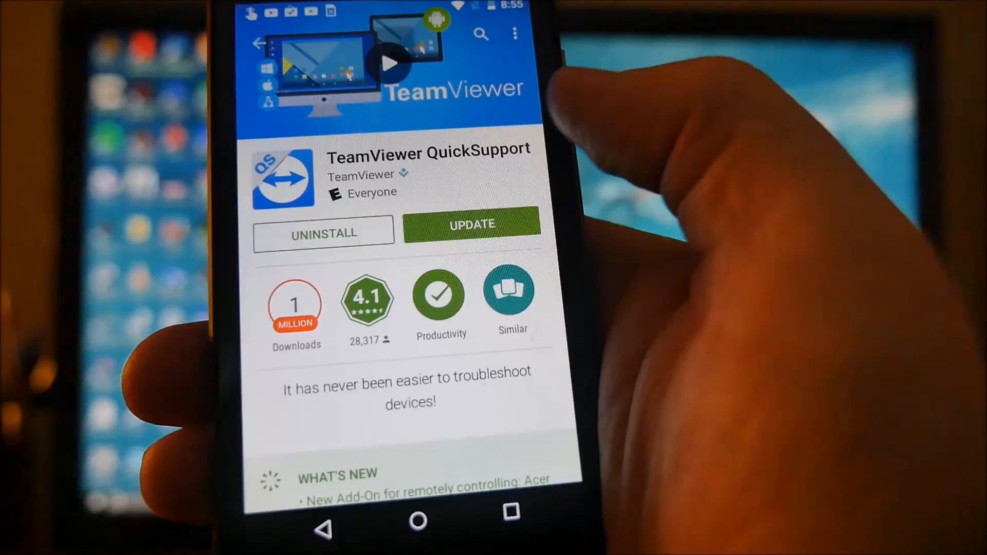
Update TeamViewer QuickSupport from its Play Store page and accept the permissions.
left_click(471, 225)
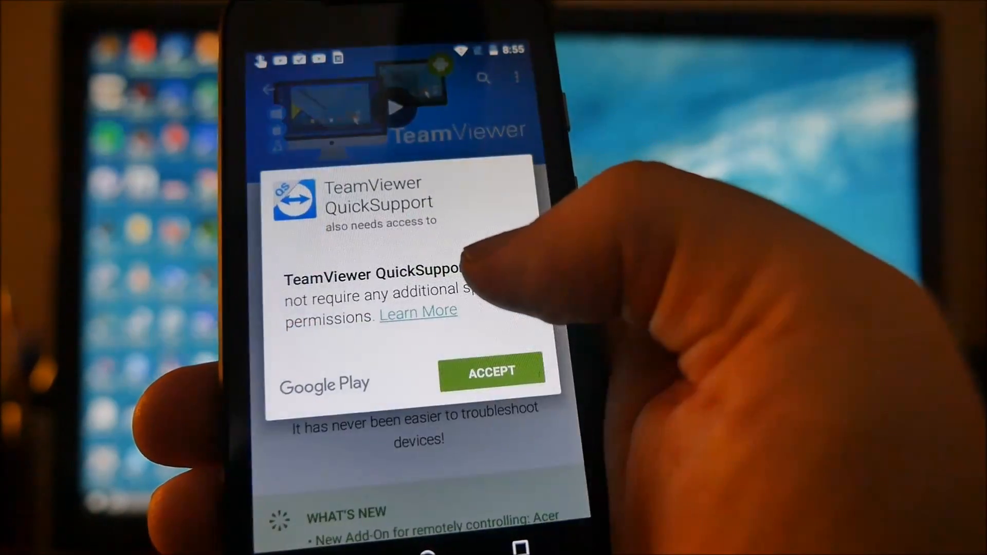
left_click(490, 371)
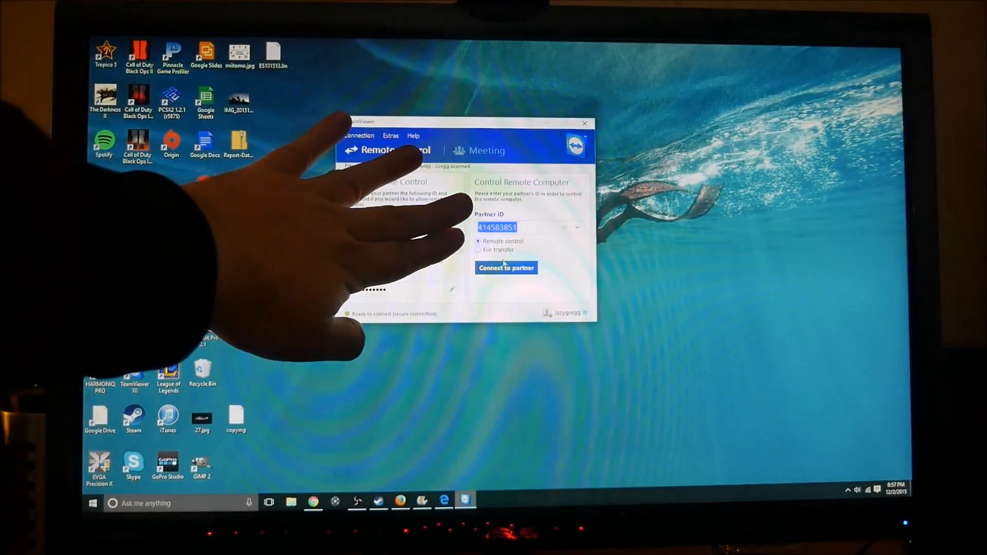
Connect to the phone's partner ID with Remote control selected.
left_click(505, 267)
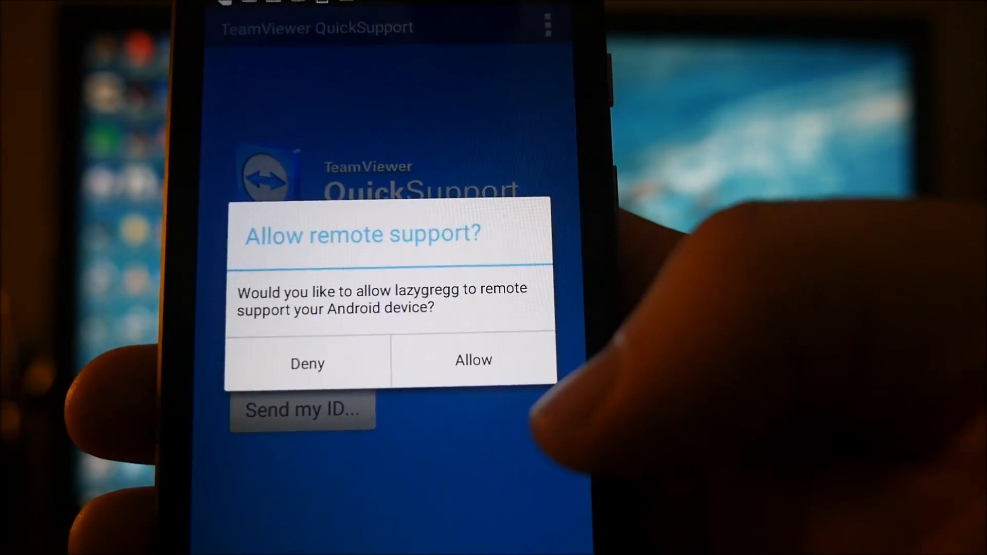
Allow the remote support request in the phone's 'Allow remote support?' dialog.
left_click(472, 360)
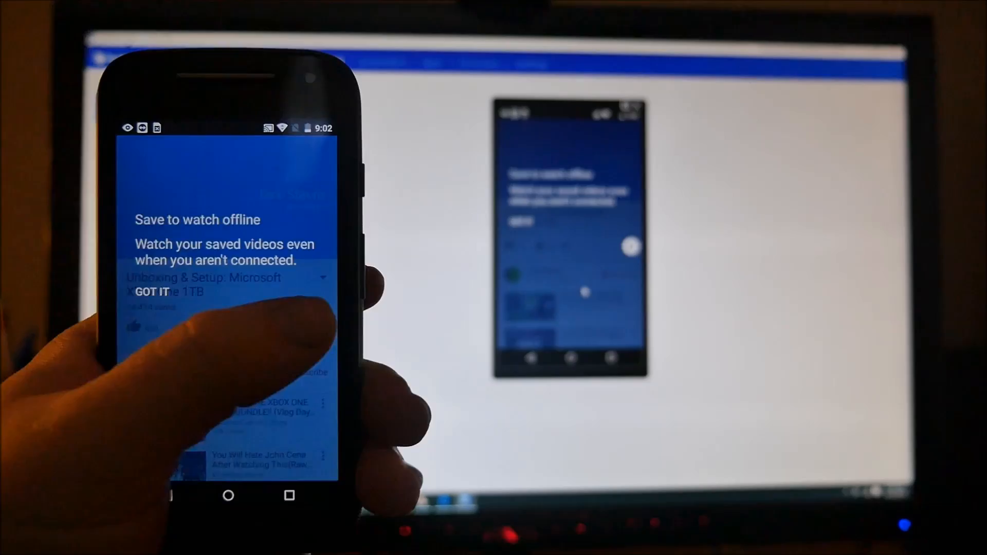
Dismiss the YouTube watch-offline tip and scroll through the phone's app drawer.
left_click(153, 292)
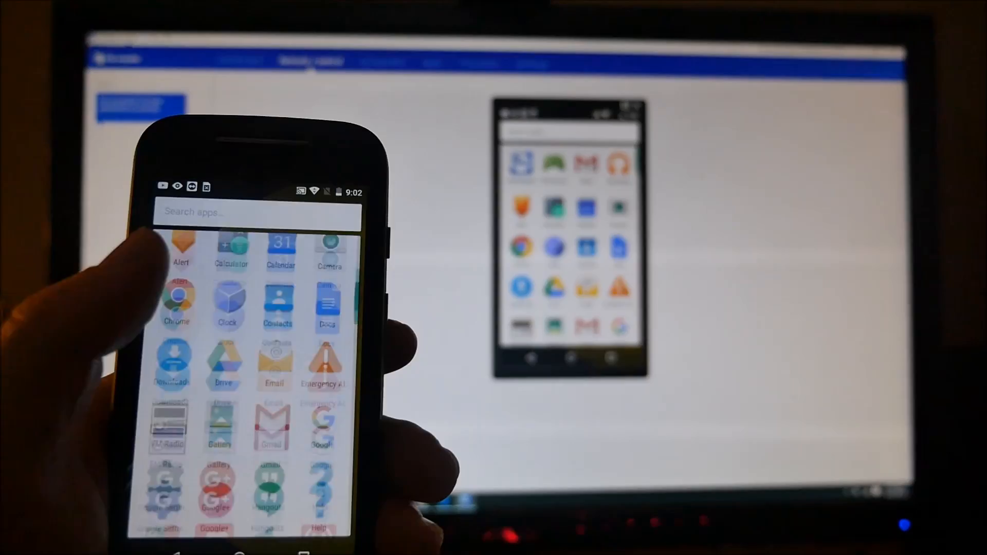
scroll("down", 3)
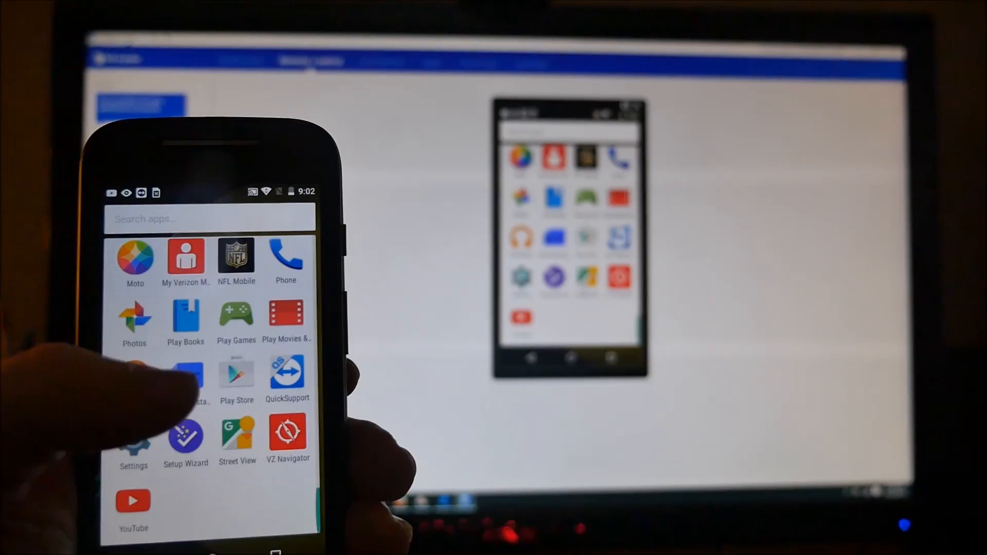
scroll("down", 3)
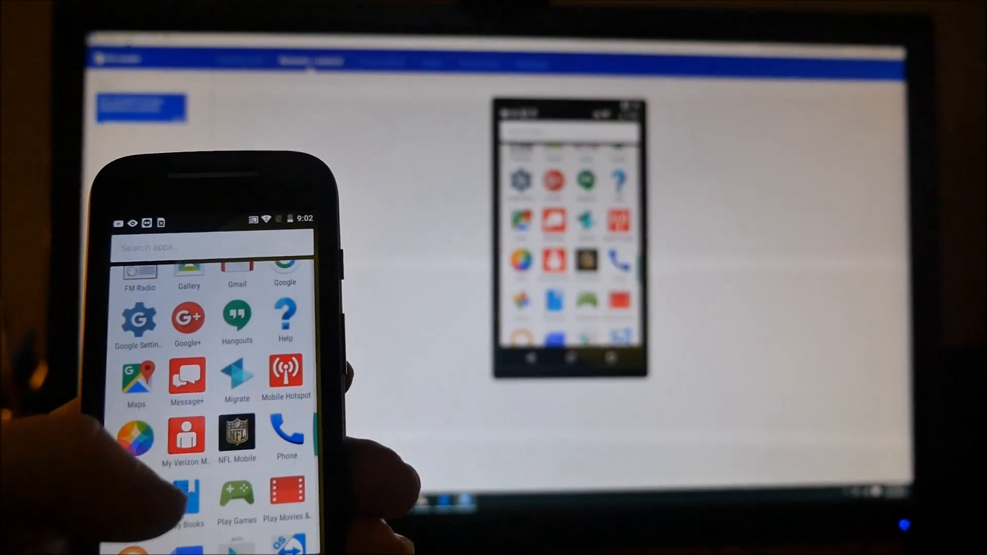
Open Google Settings from the app drawer and scroll down to the System section.
left_click(138, 318)
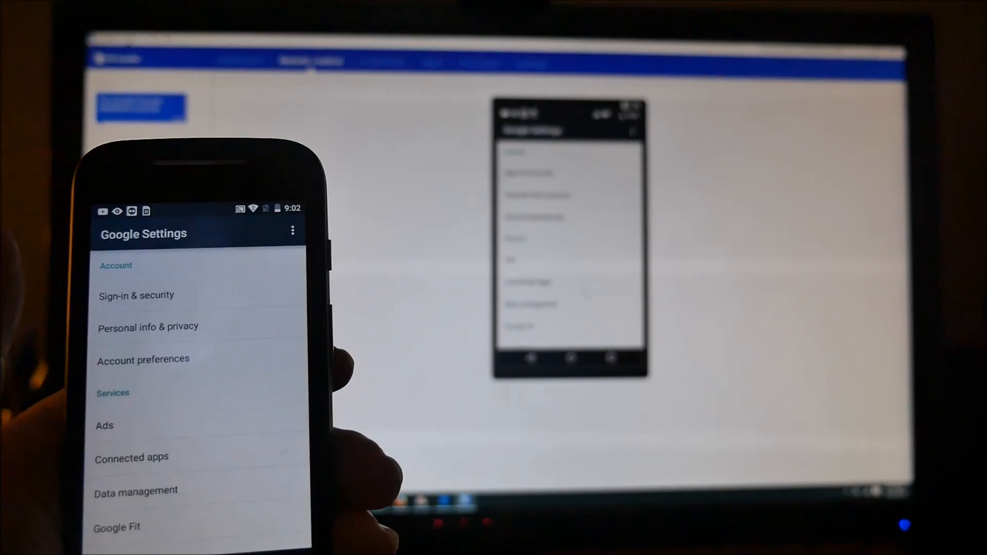
scroll("down", 3)
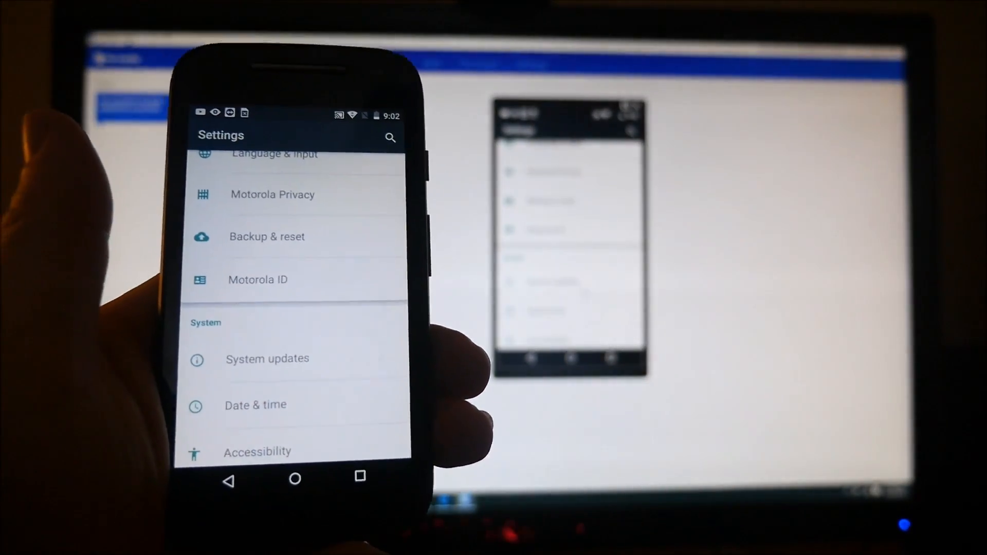
scroll("down", 3)
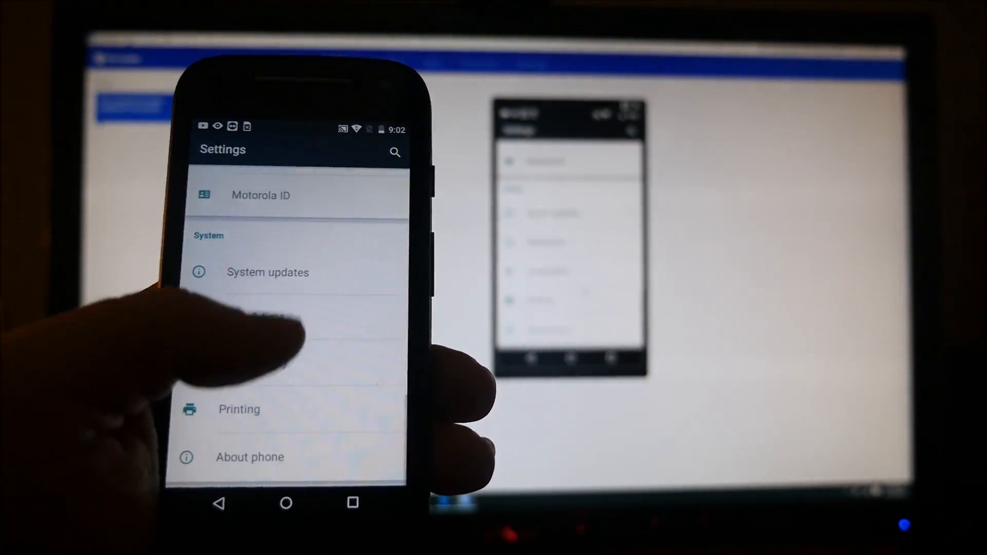